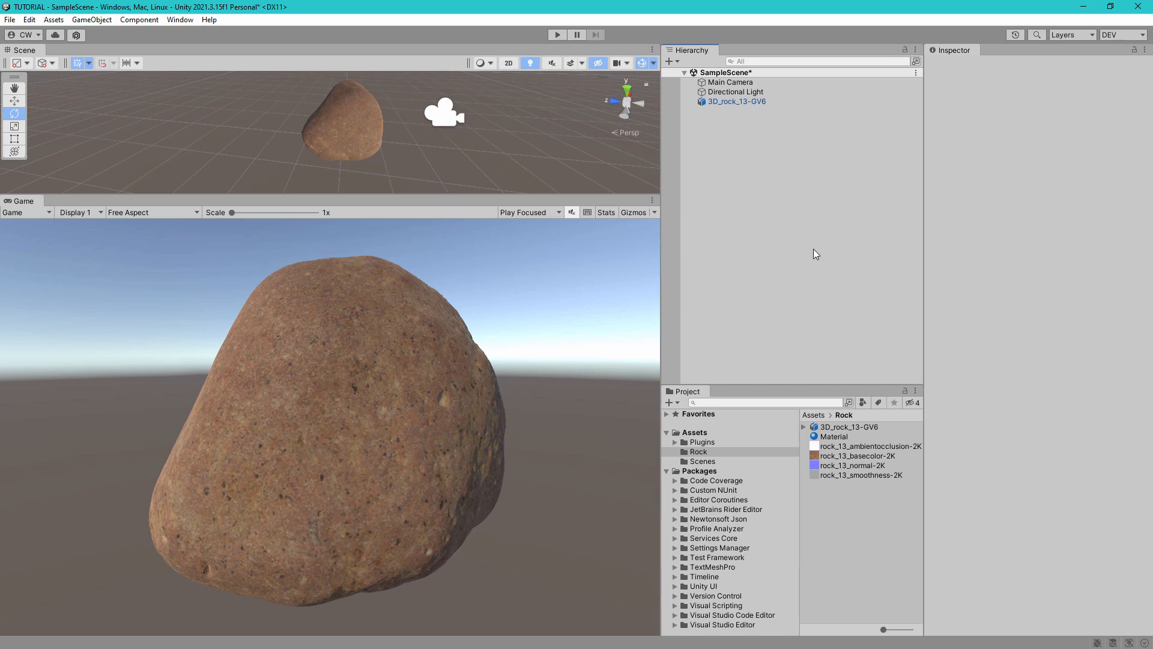
{"action": "mouse_move", "coordinate": [737, 131]}
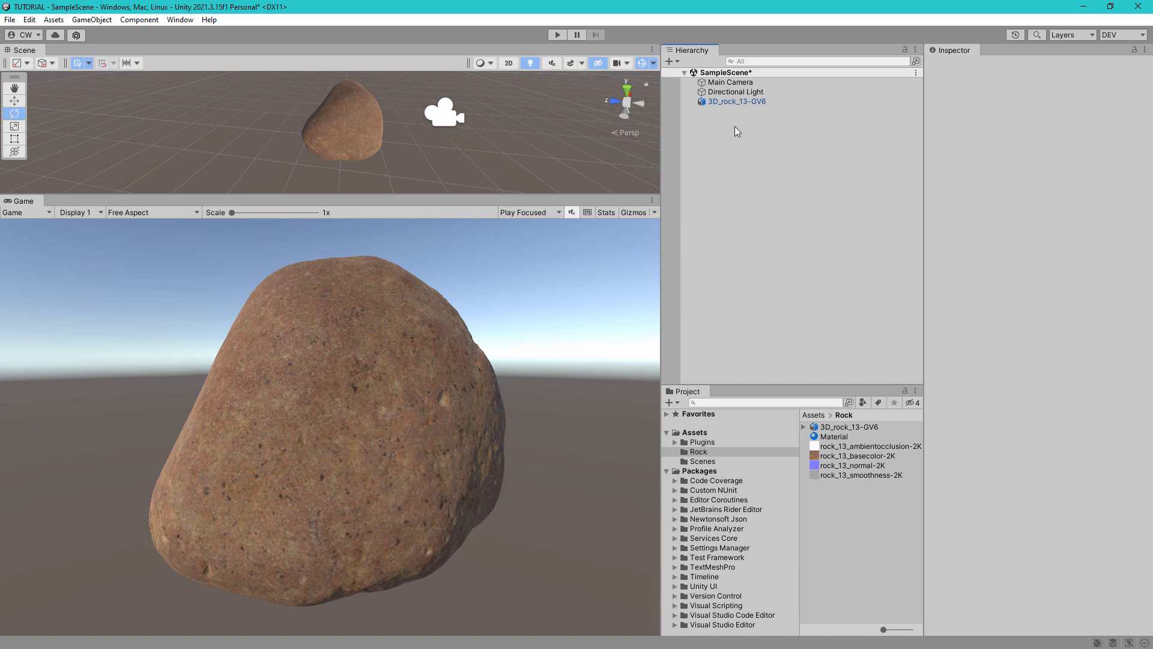
- Select 3D_rock_13-GV6 in the Hierarchy to show its components in the Inspector
{"action": "left_click", "coordinate": [738, 101]}
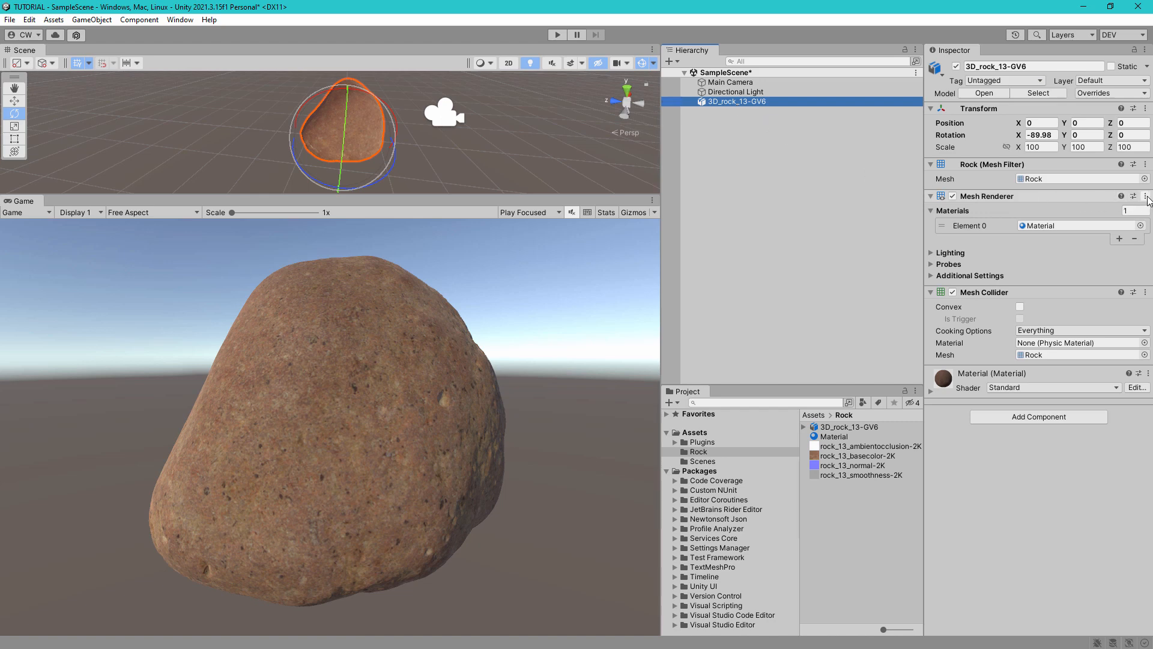
- Add a CW Paintable Mesh to the rock via the Mesh Renderer's Make Paintable action
{"action": "left_click", "coordinate": [1146, 194]}
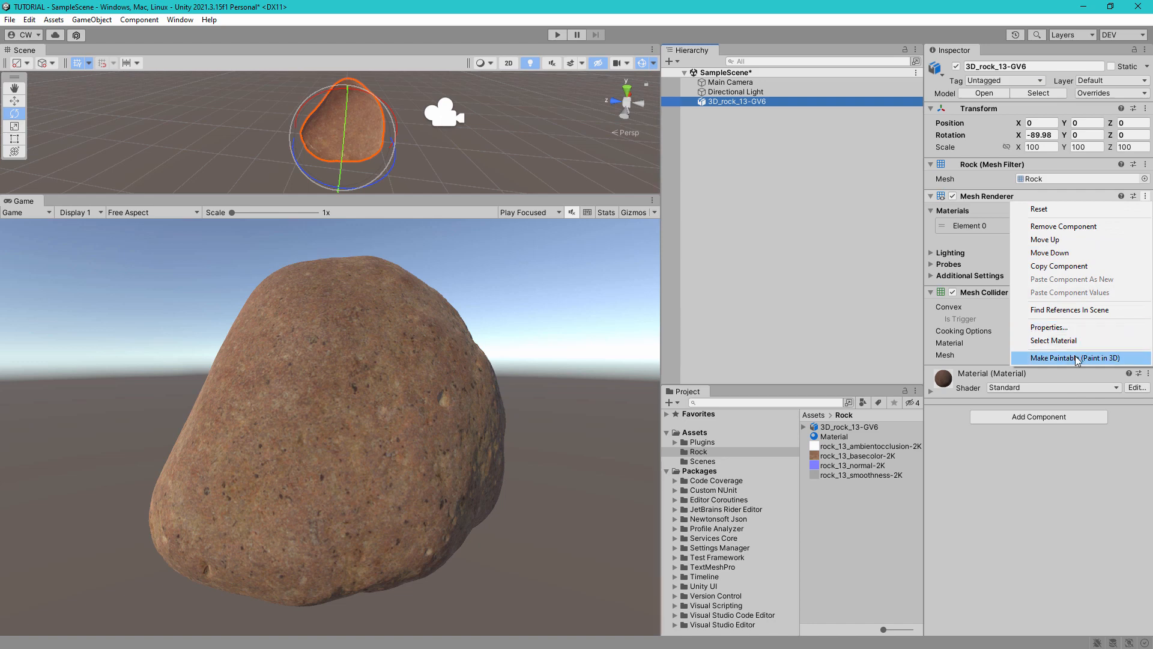
{"action": "left_click", "coordinate": [1079, 358]}
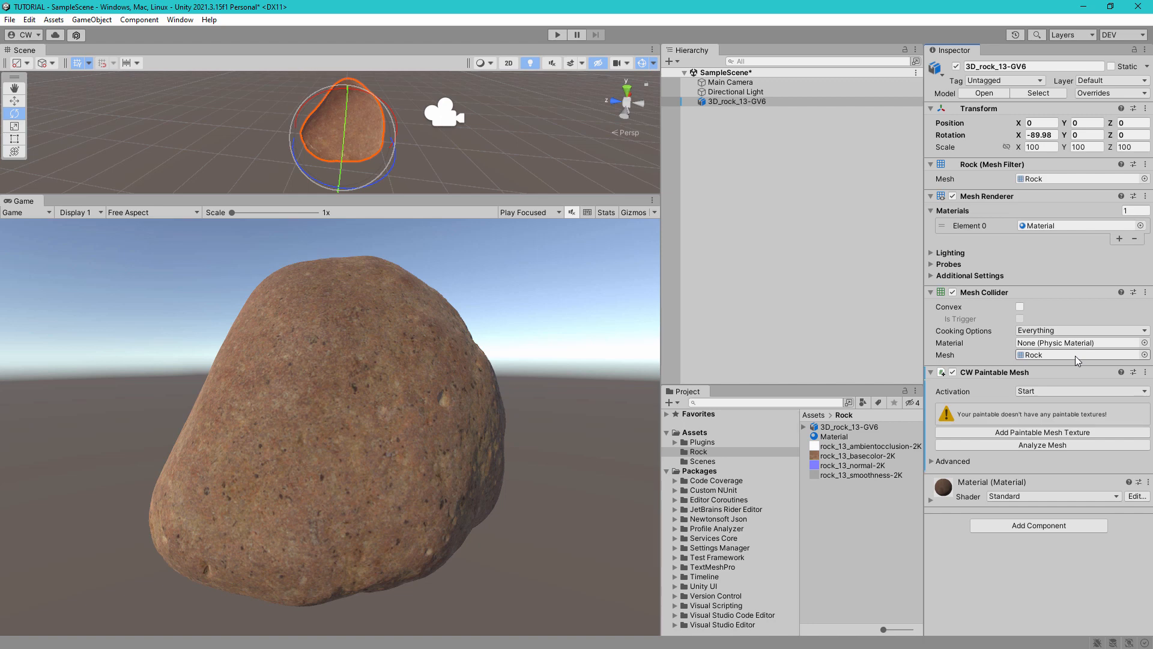
- Add a CW Paintable Mesh Texture to the rock, targeting slot 0 _MainTex
{"action": "left_click", "coordinate": [1038, 431]}
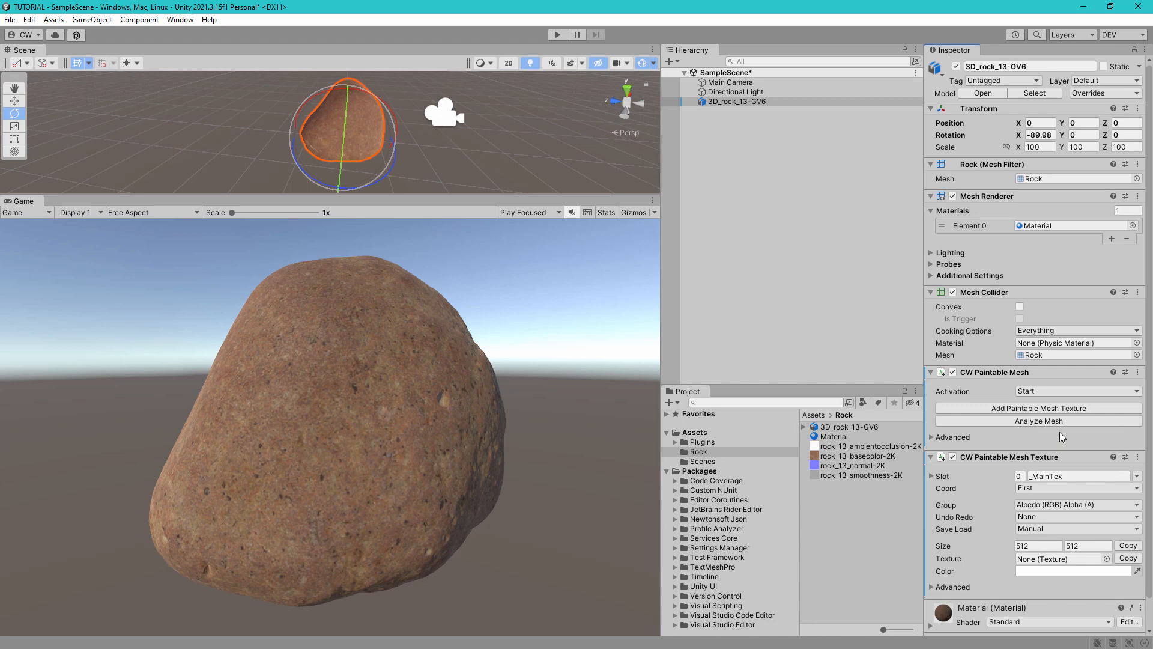
{"action": "mouse_move", "coordinate": [1106, 464]}
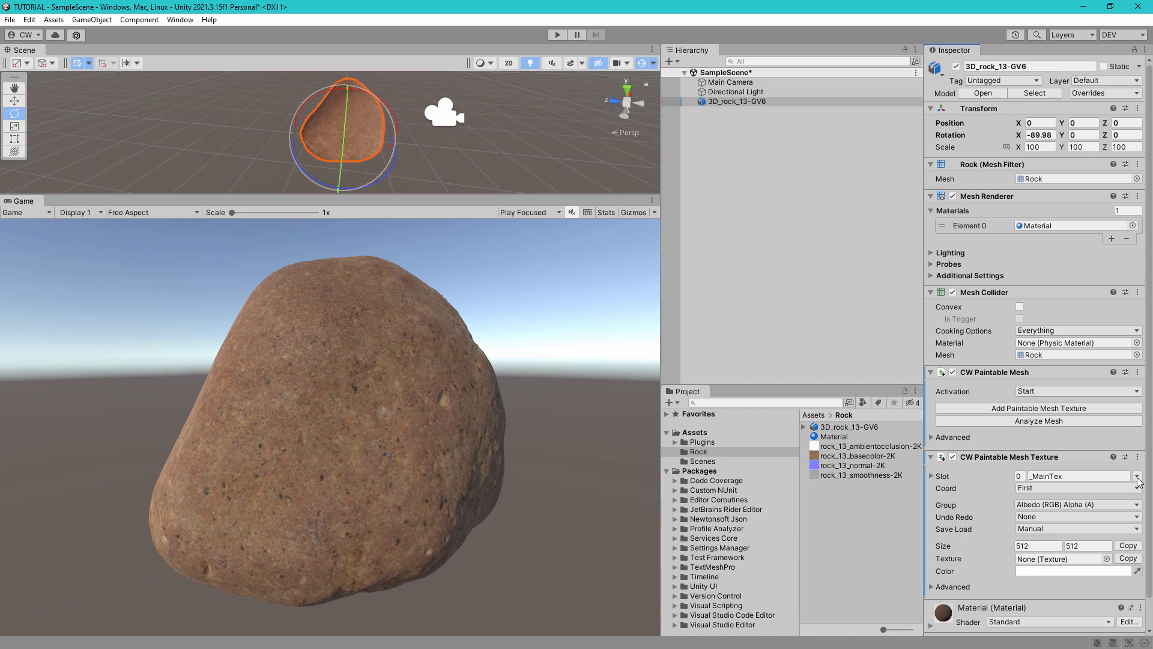
- Set the paintable texture slot to Albedo (_MainTex) under material 0
{"action": "left_click", "coordinate": [1137, 476]}
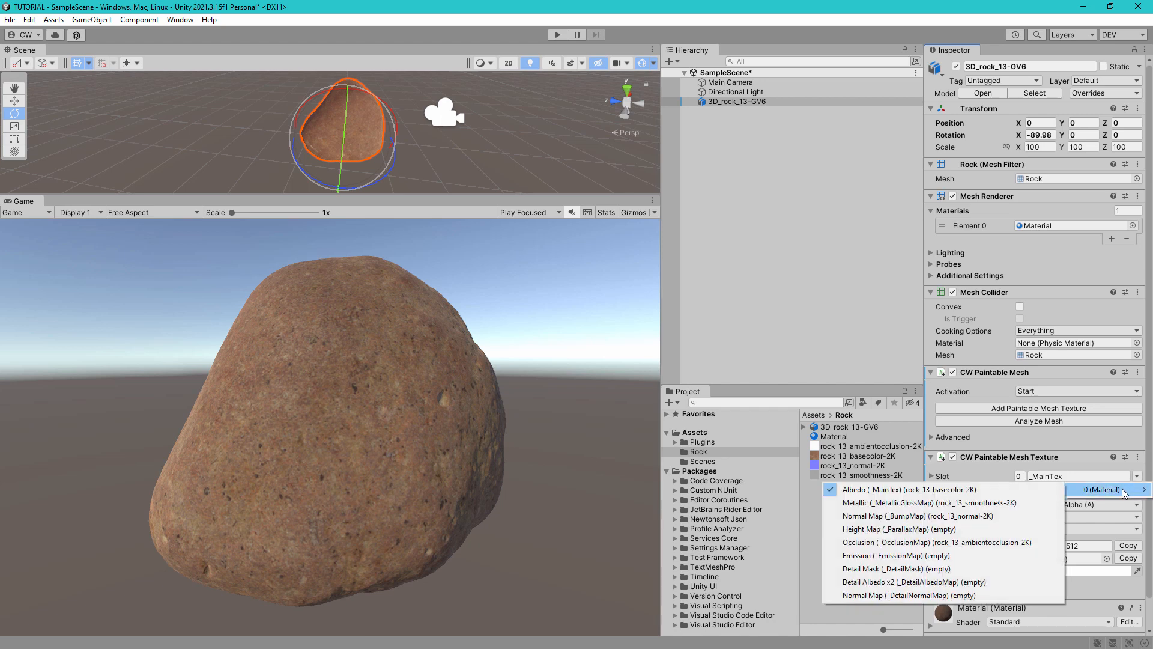
{"action": "mouse_move", "coordinate": [946, 491]}
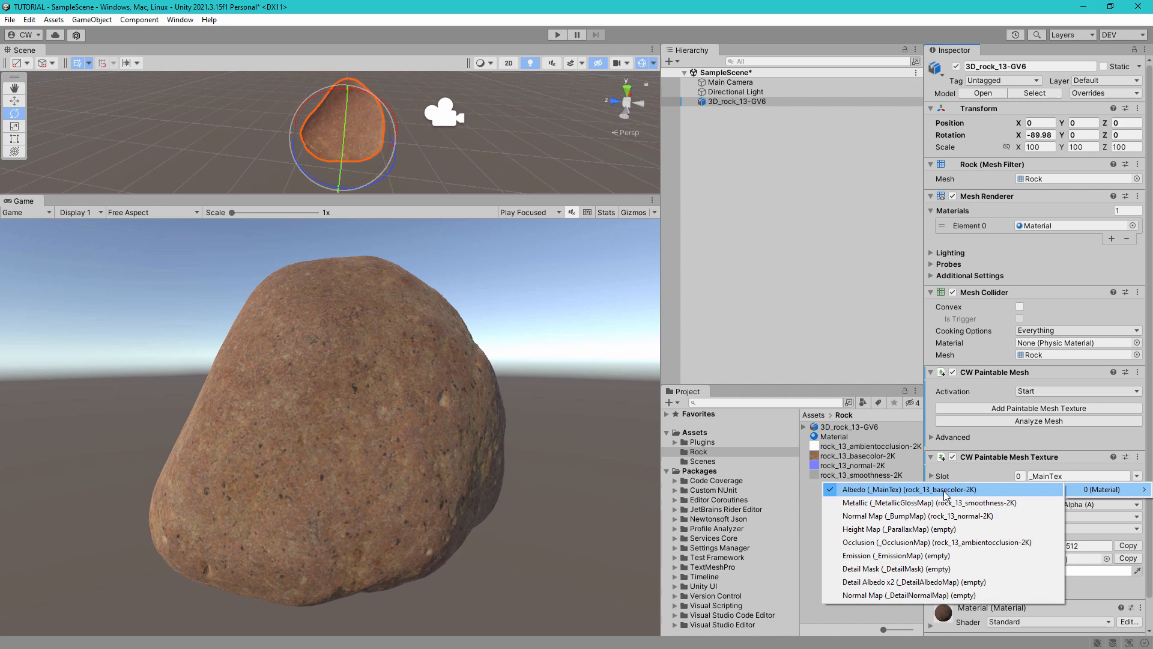
{"action": "left_click", "coordinate": [905, 489]}
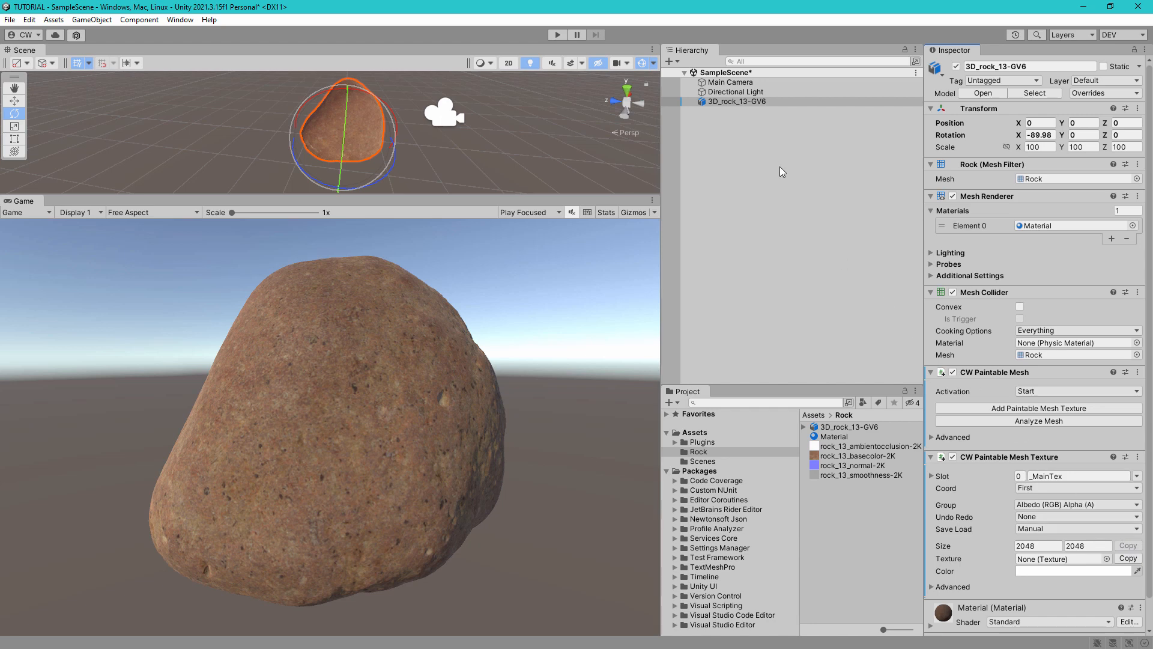
{"action": "mouse_move", "coordinate": [776, 163]}
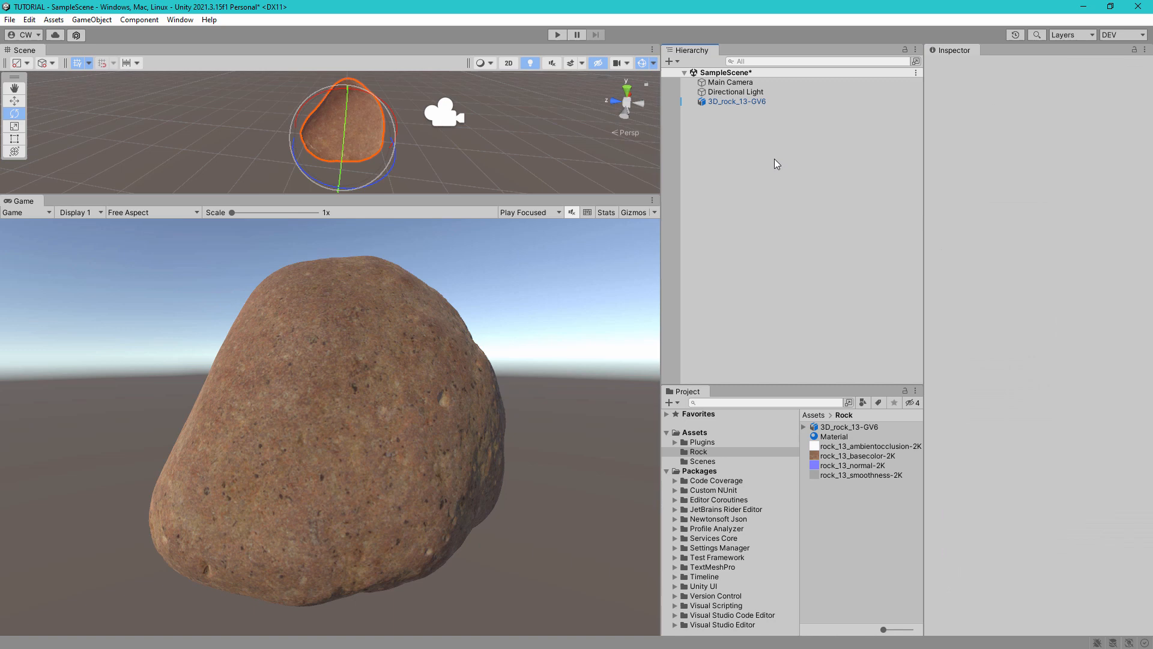
- Create an empty GameObject with a CW Hit Screen component and search for the paint decal component
{"action": "left_click", "coordinate": [816, 302]}
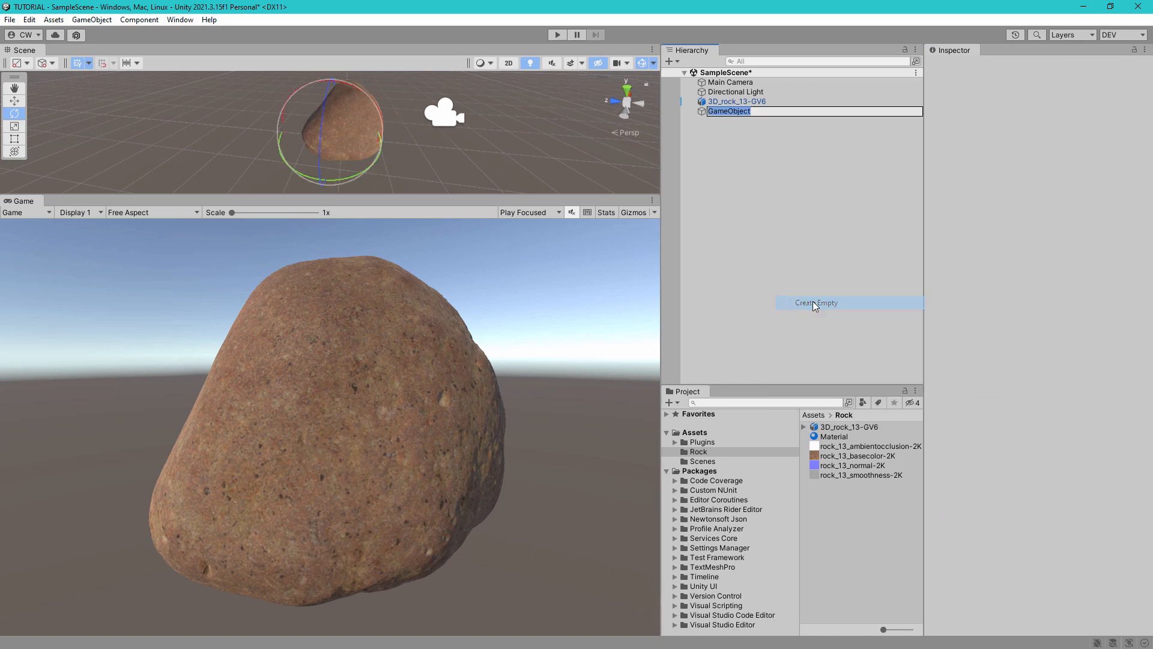
{"action": "left_click", "coordinate": [1037, 158]}
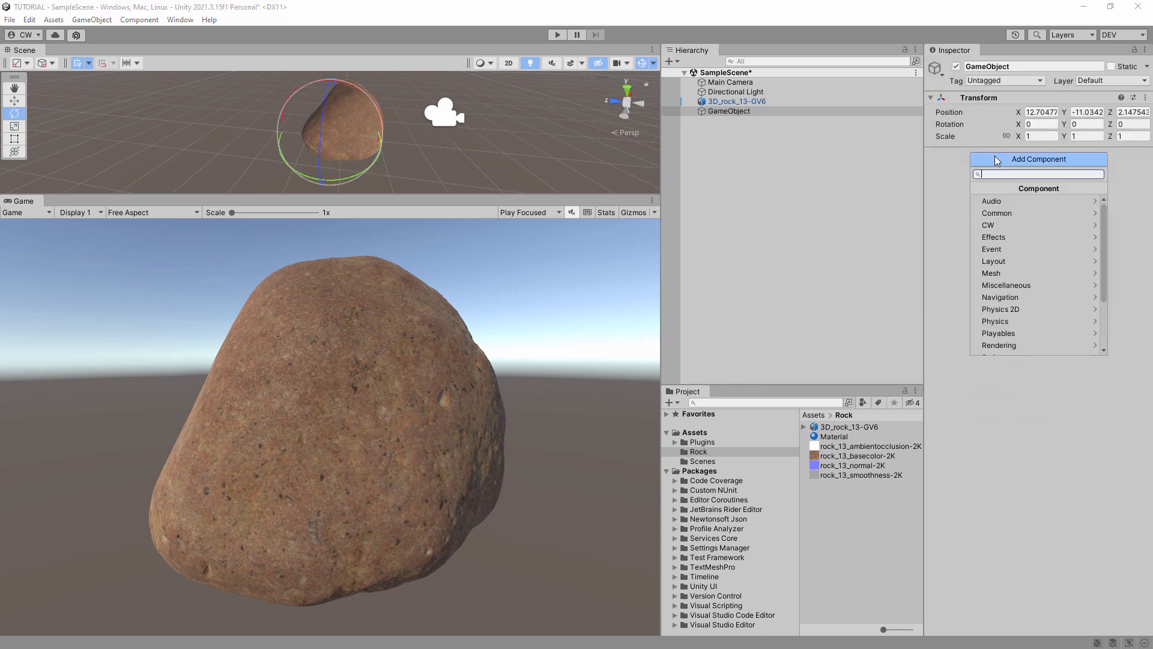
{"action": "type", "text": "hitsc"}
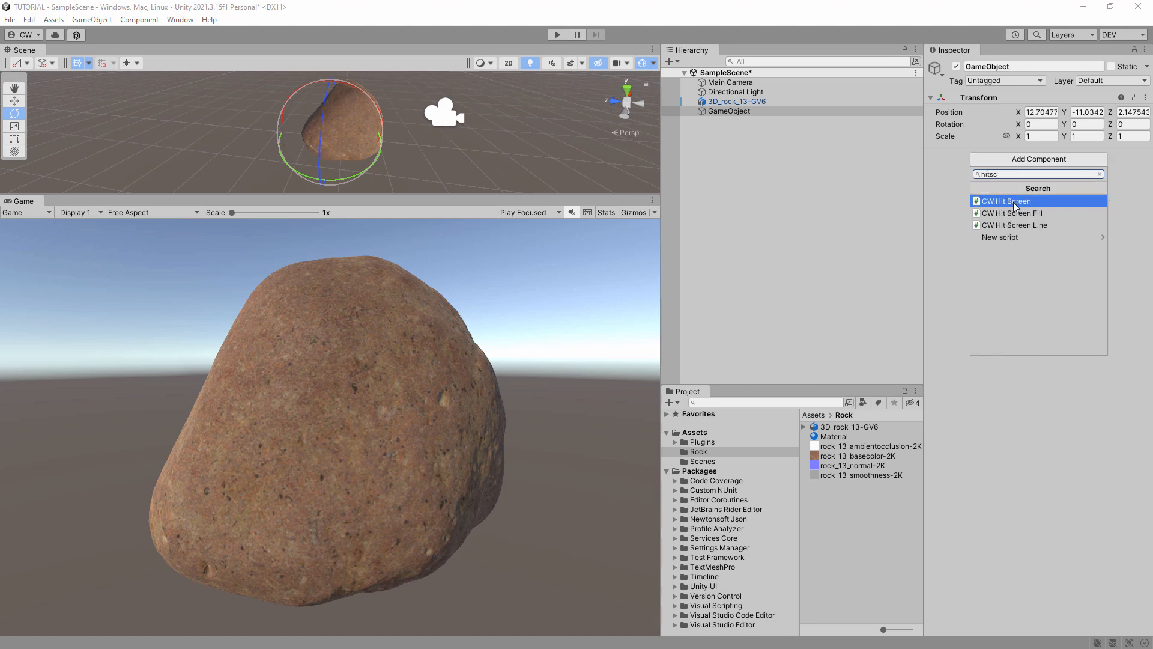
{"action": "left_click", "coordinate": [1009, 201]}
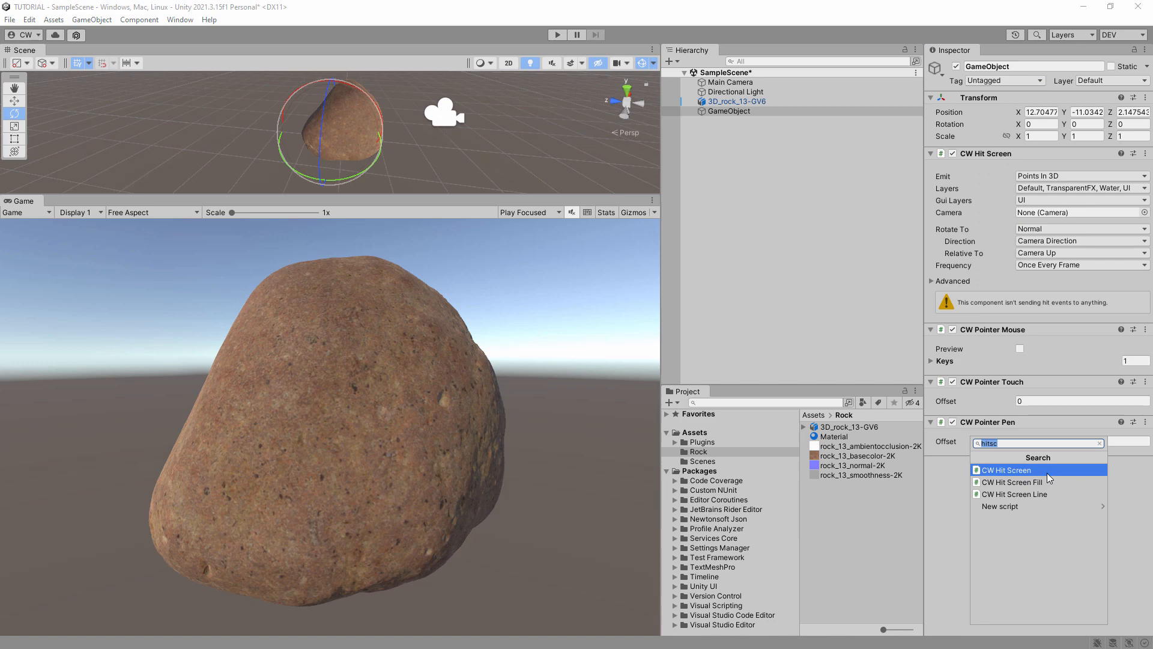
{"action": "type", "text": "paintde"}
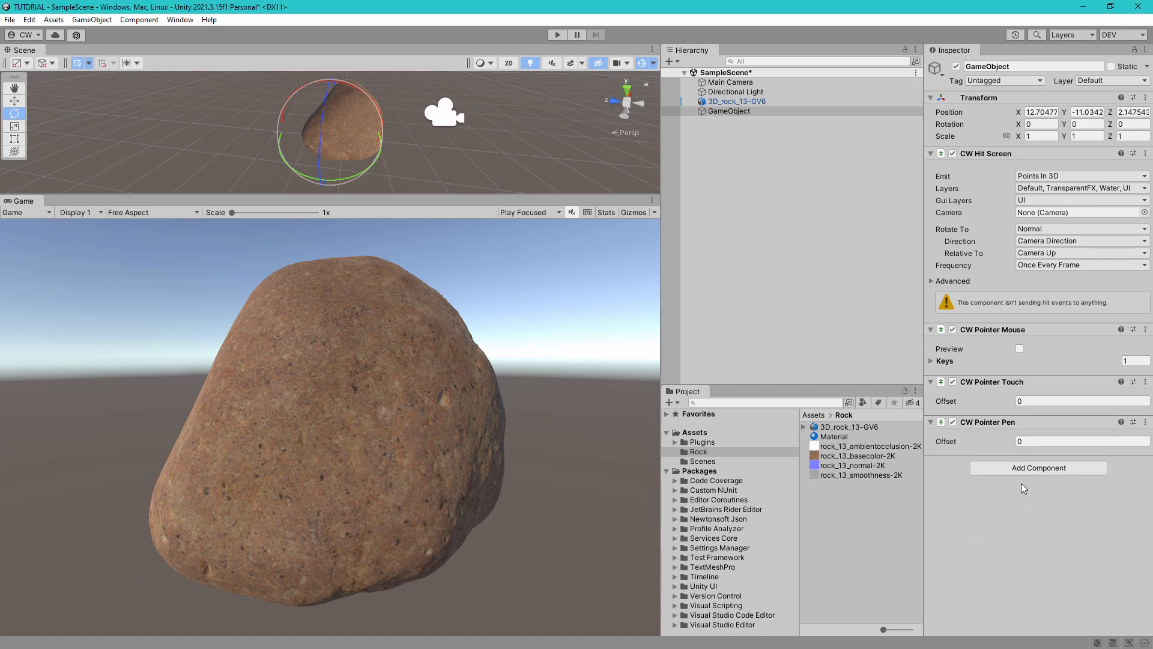
- Add a CW Paint Decal using the Duck texture and start play mode
{"action": "left_click", "coordinate": [1038, 468]}
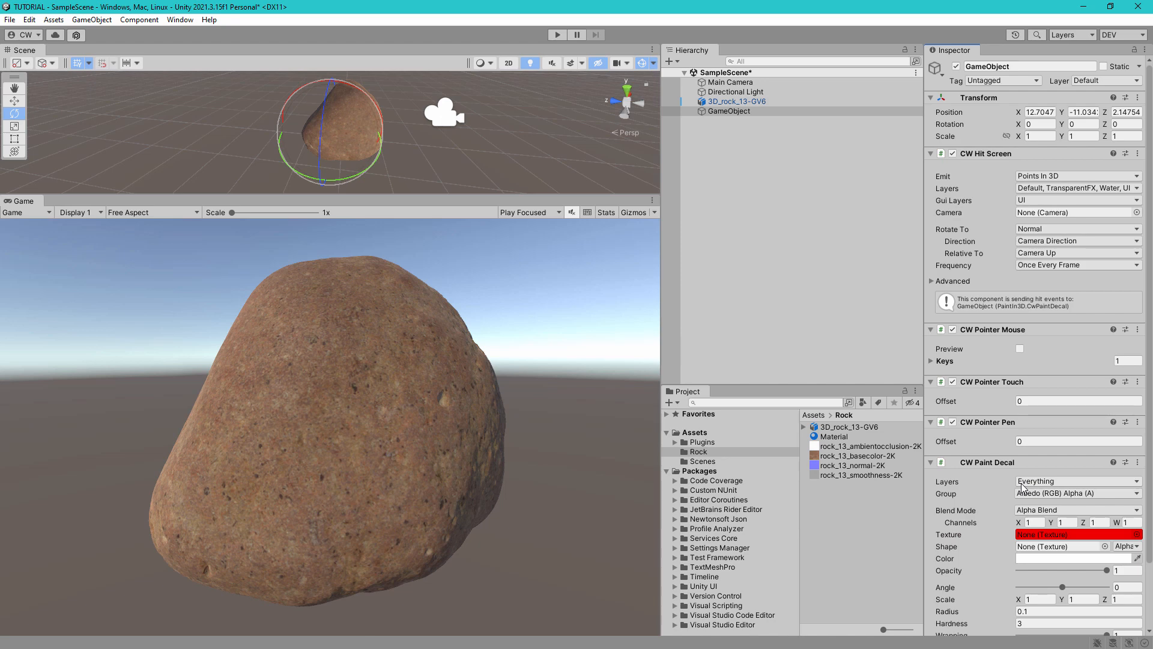
{"action": "left_click", "coordinate": [1137, 534]}
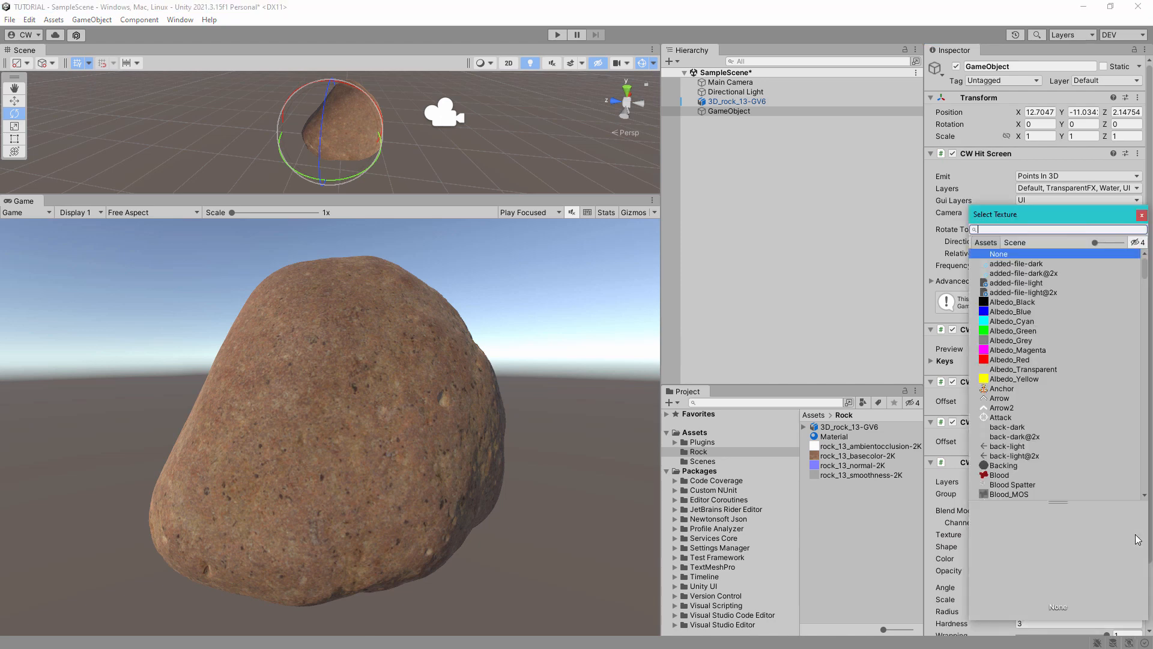
{"action": "type", "text": "duck"}
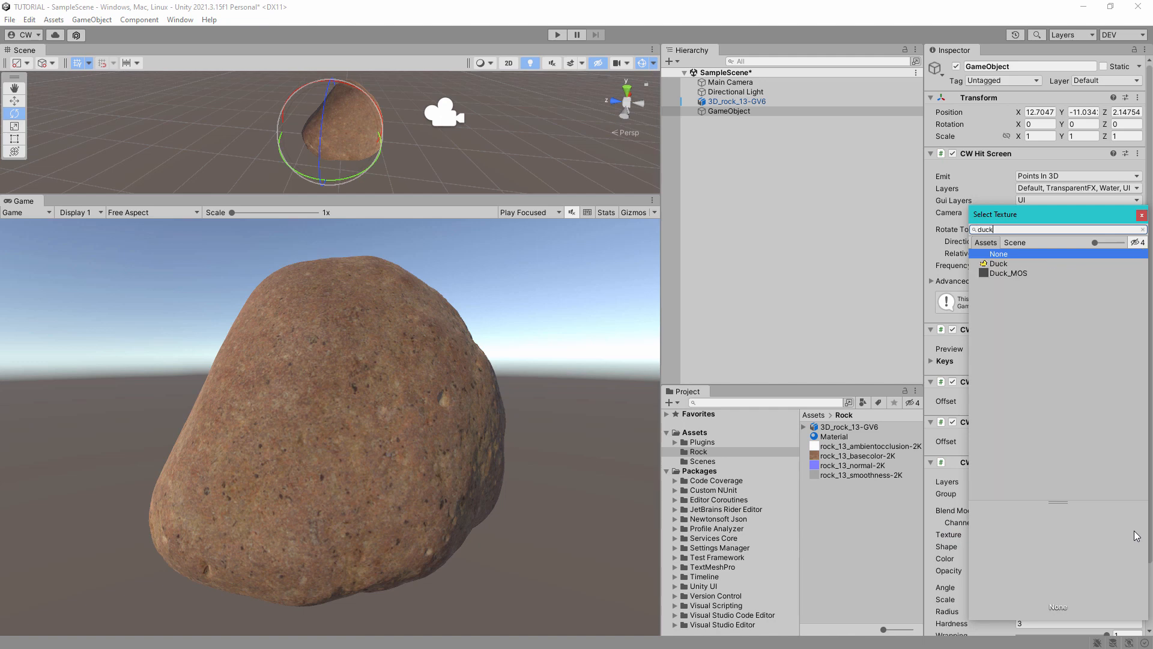
{"action": "left_click", "coordinate": [997, 263]}
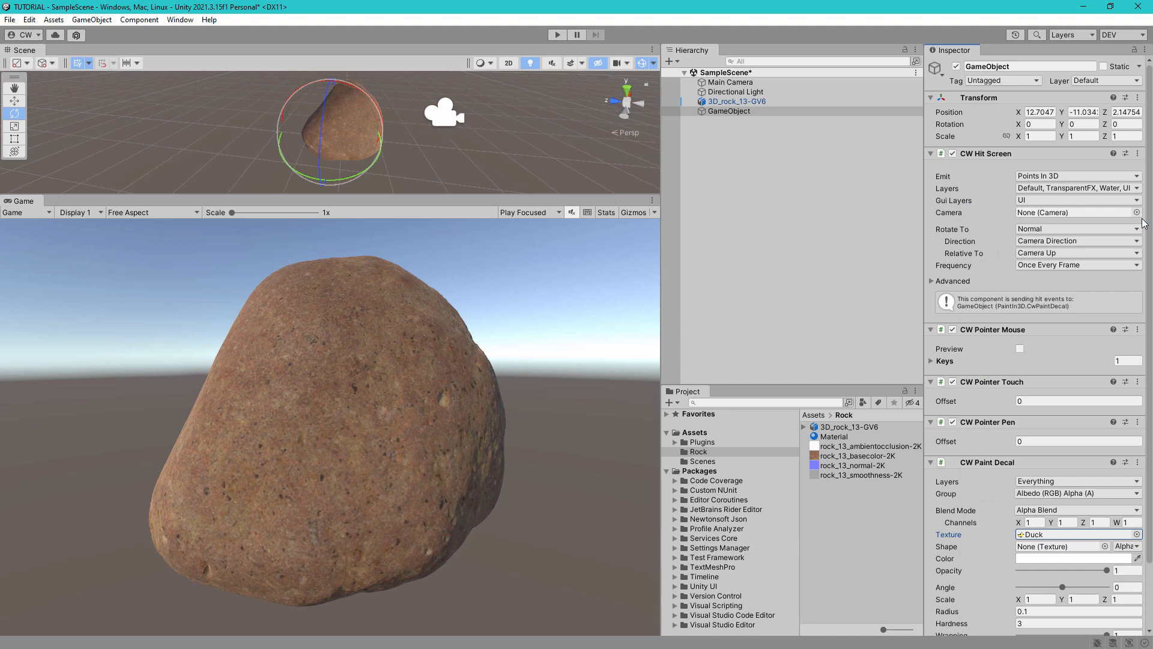
{"action": "mouse_move", "coordinate": [651, 131]}
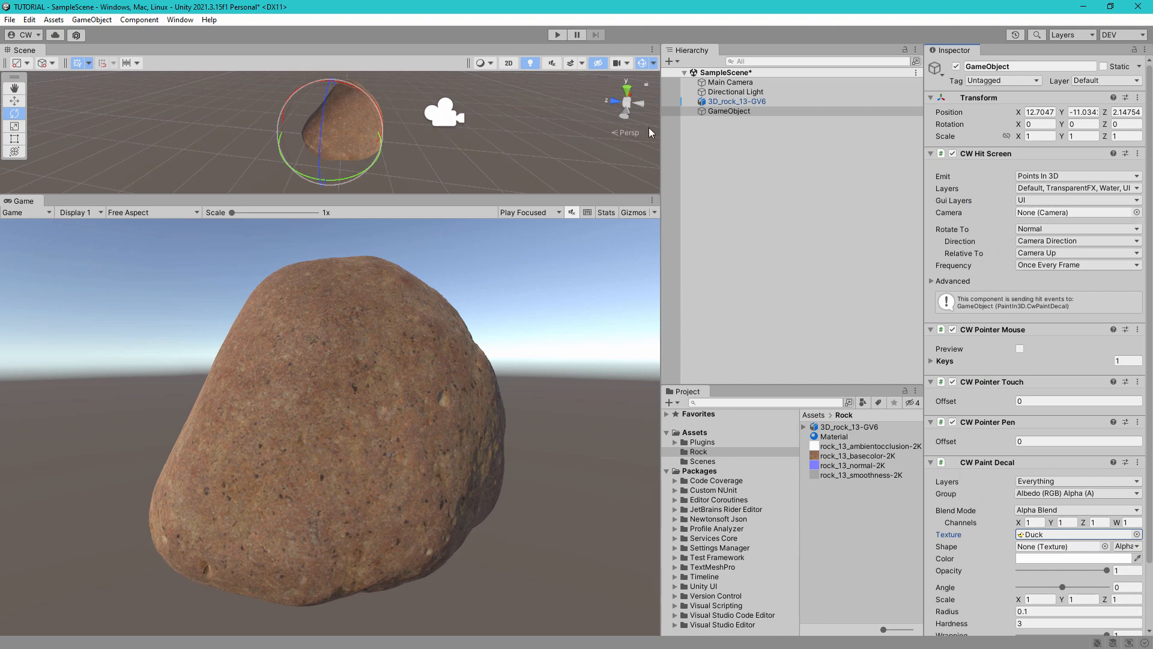
{"action": "left_click", "coordinate": [557, 34]}
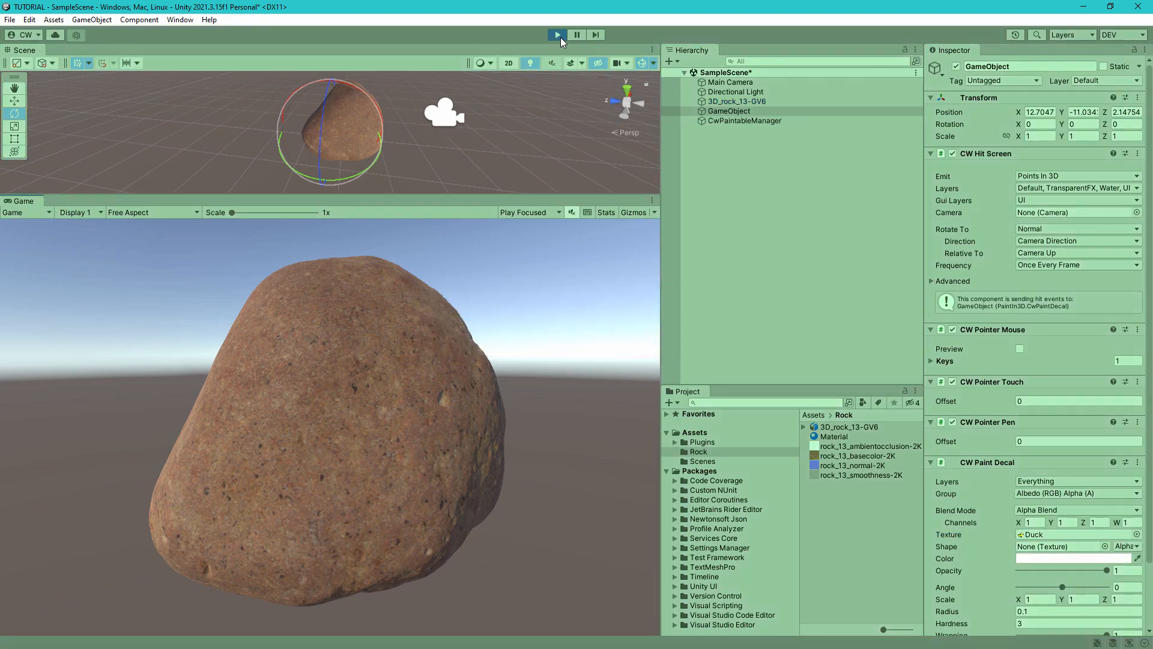